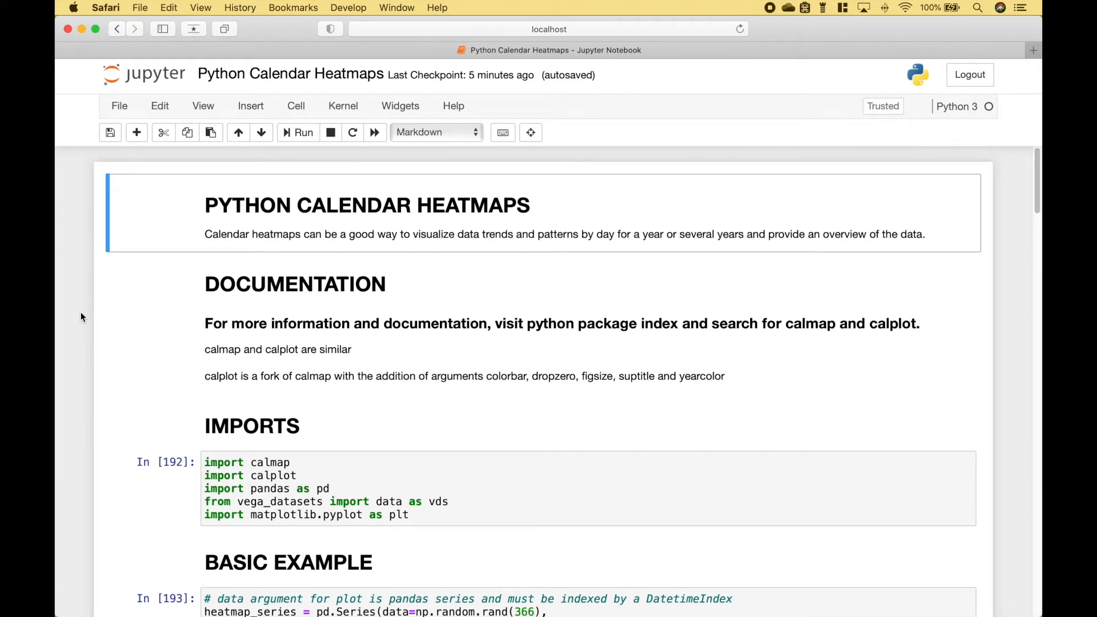
pyautogui.moveTo(271, 485)
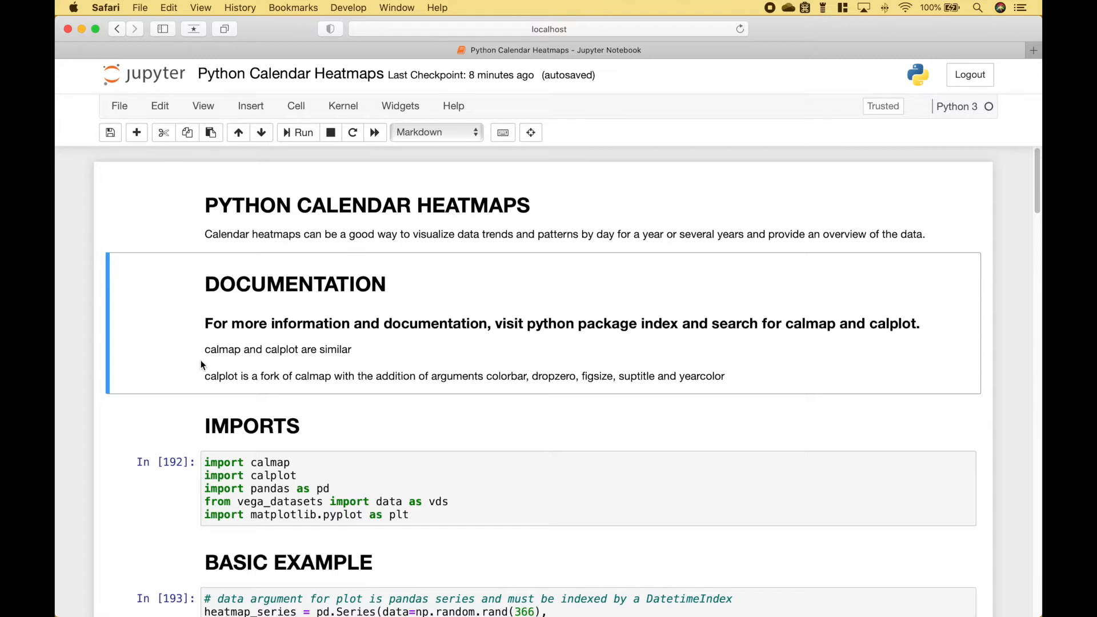
pyautogui.moveTo(352, 369)
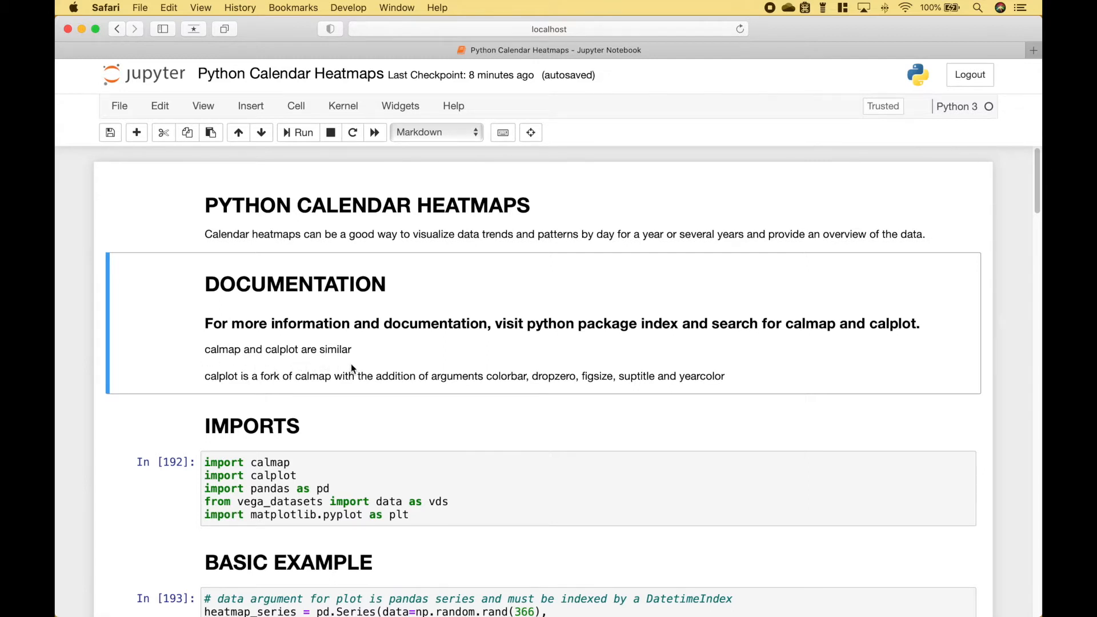
pyautogui.moveTo(251, 394)
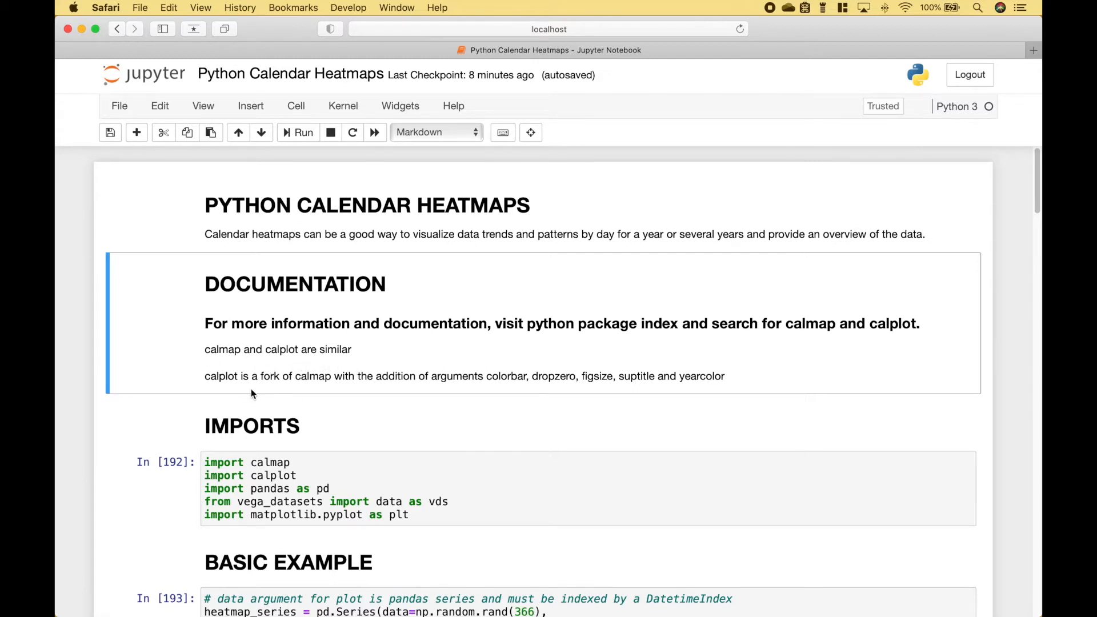
pyautogui.moveTo(432, 398)
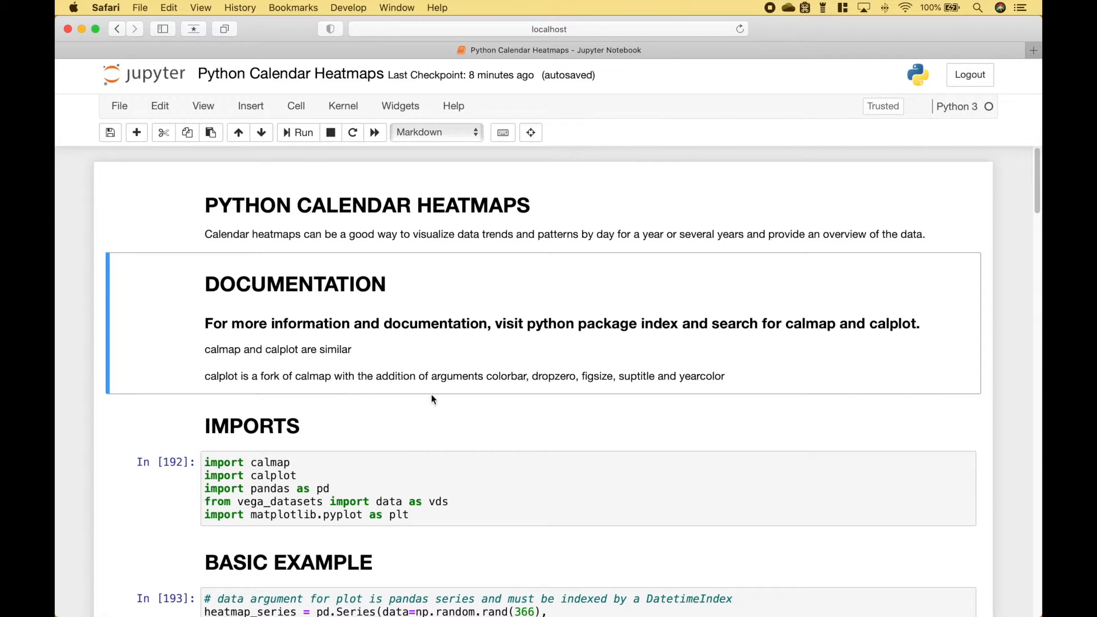
# Step: Review the imports cell, highlighting the calplot and matplotlib import names
pyautogui.scroll(-3)
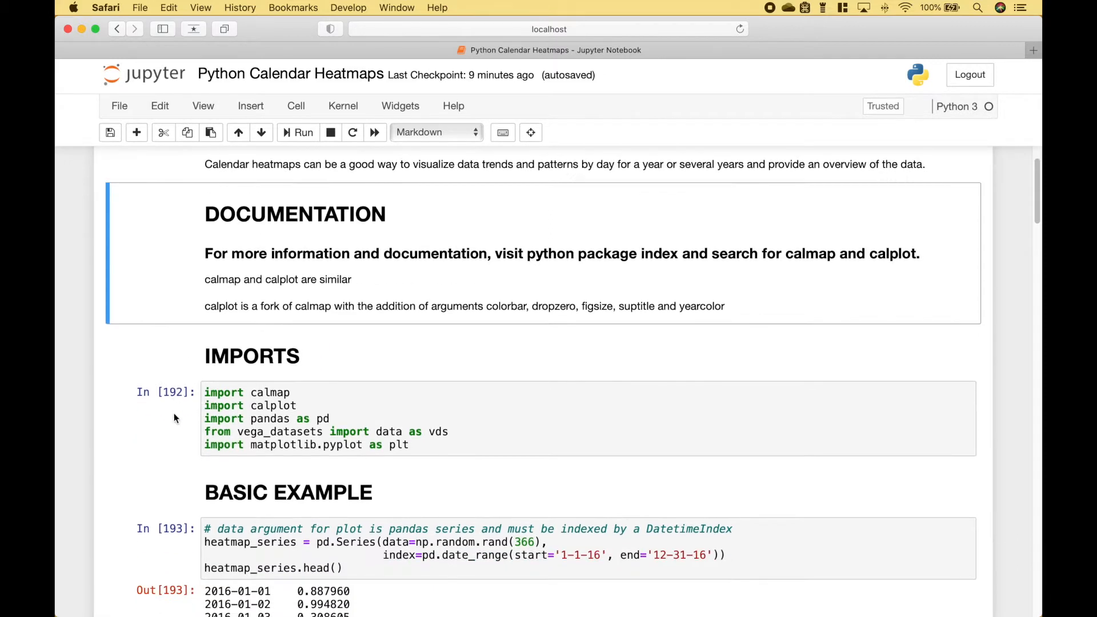
pyautogui.click(280, 391)
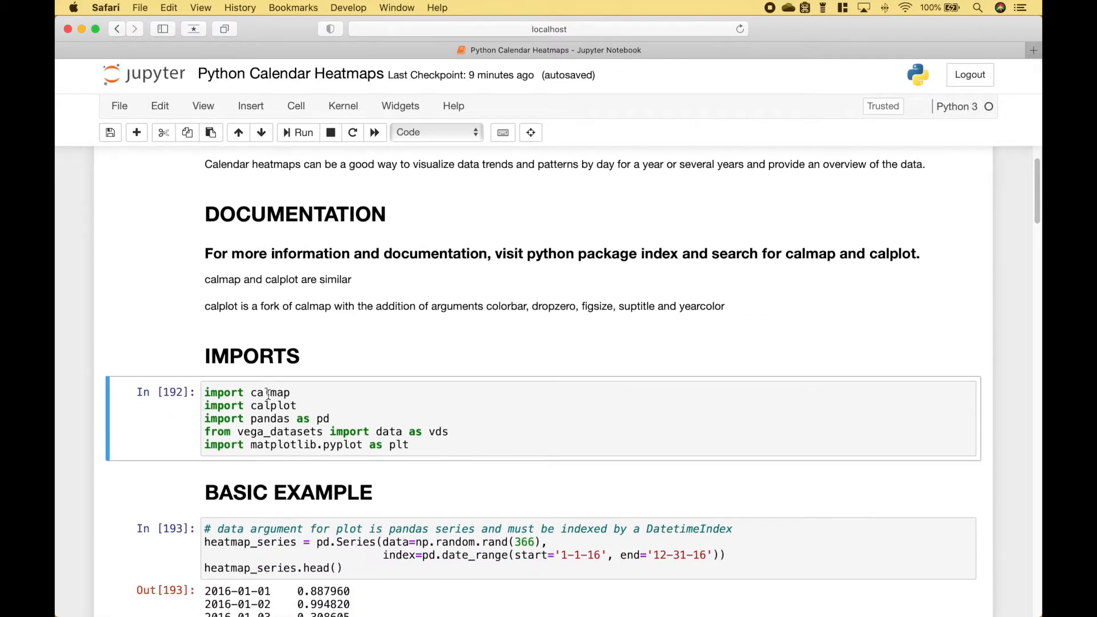
pyautogui.doubleClick(273, 406)
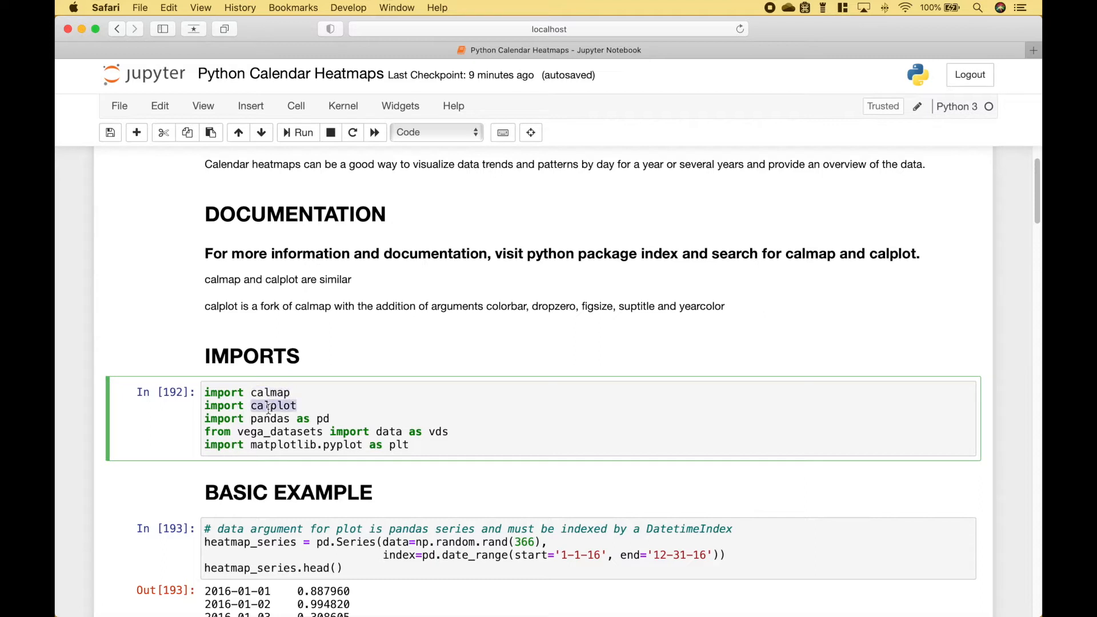
pyautogui.doubleClick(279, 431)
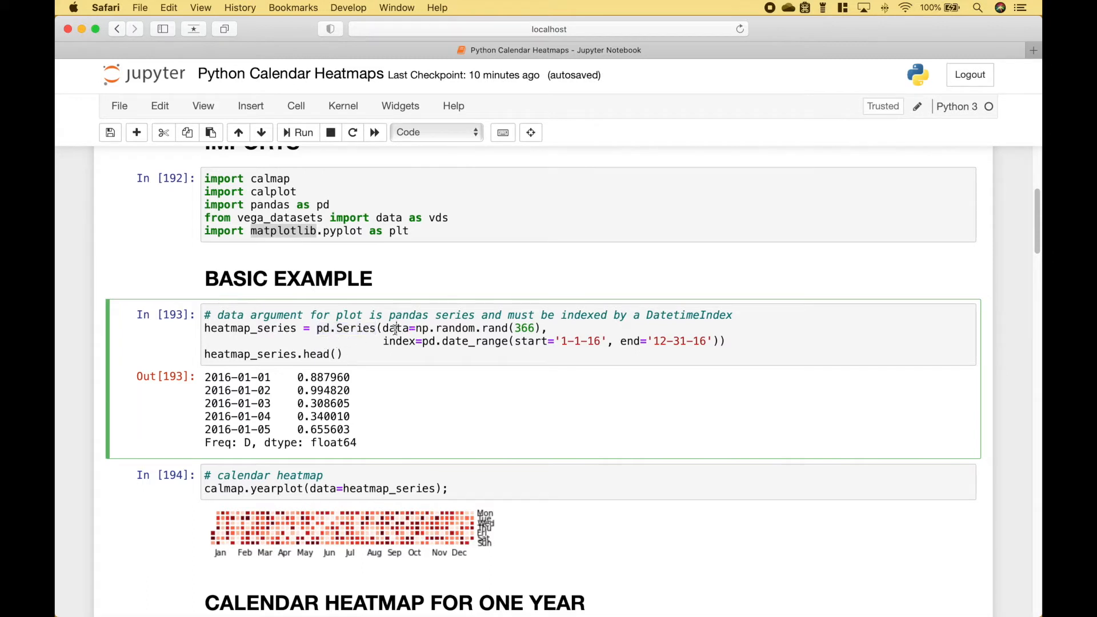
# Step: Highlight the Series data argument and the yearplot call, rerunning the random-data heatmap
pyautogui.doubleClick(395, 328)
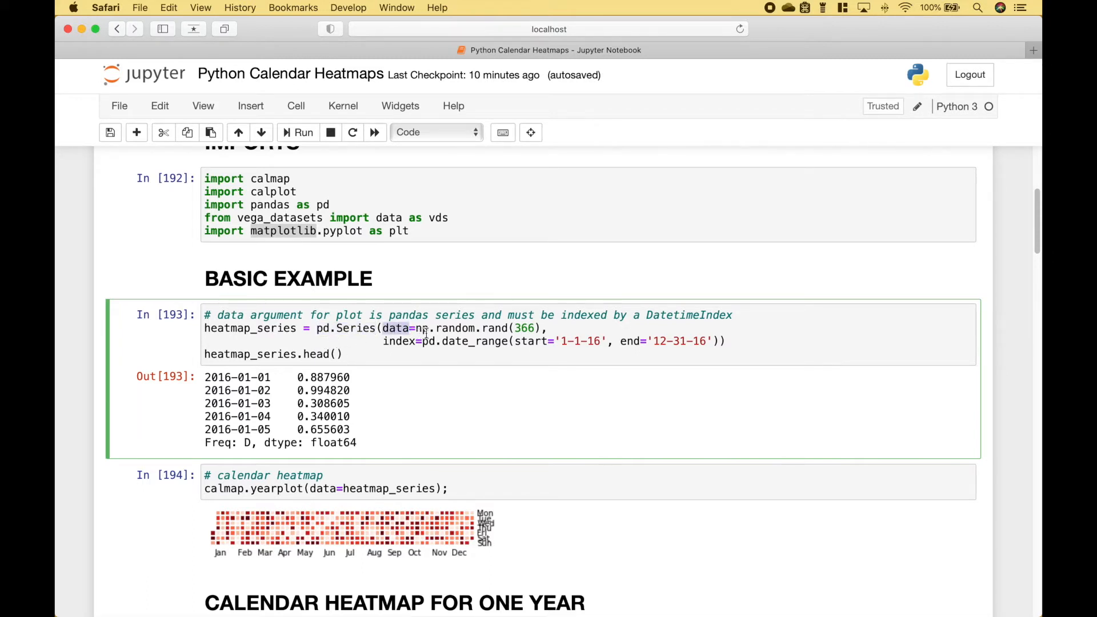
pyautogui.moveTo(488, 329)
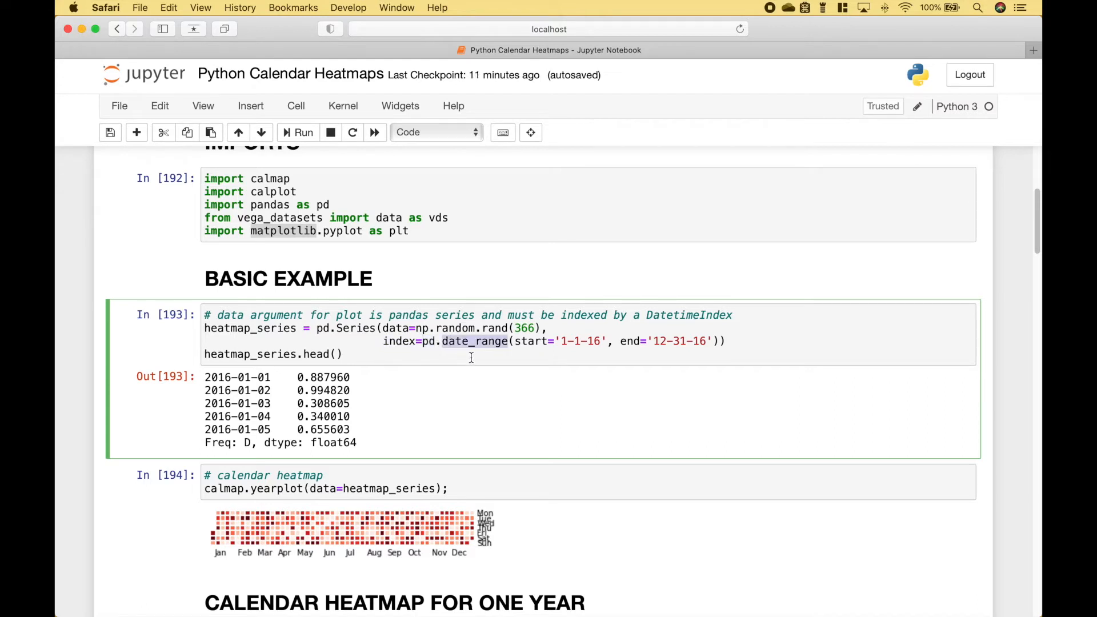
pyautogui.moveTo(268, 385)
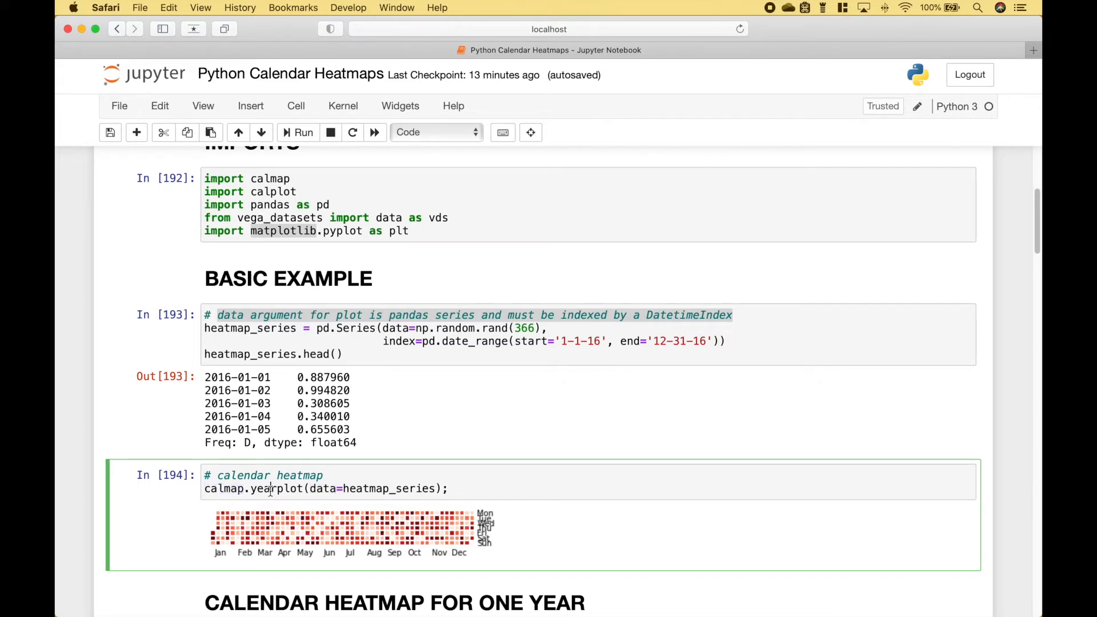
pyautogui.doubleClick(322, 488)
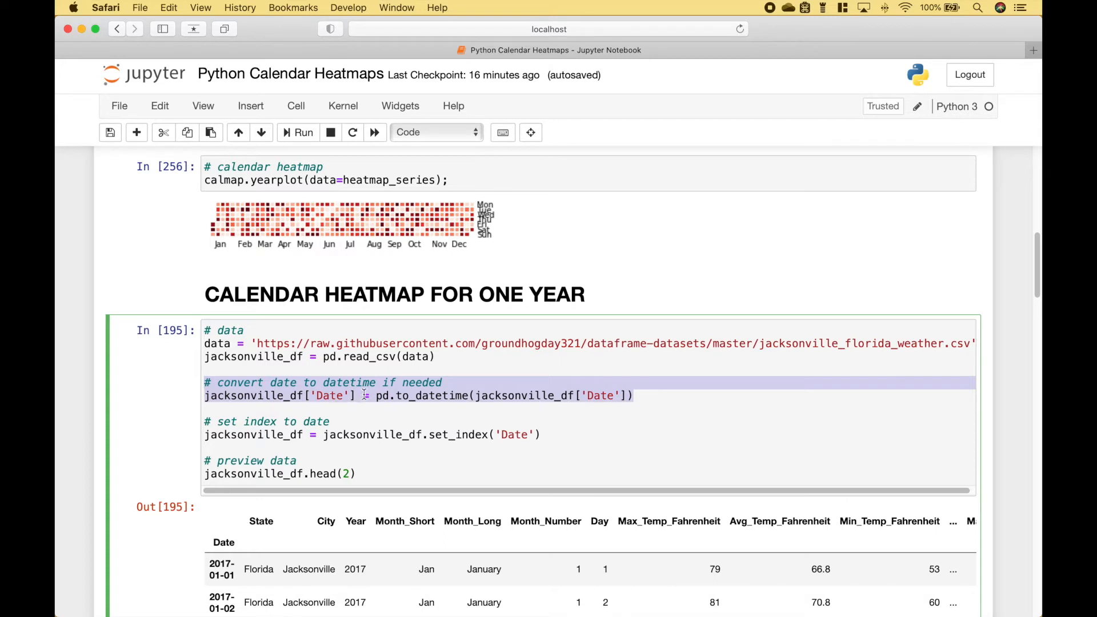
pyautogui.click(267, 434)
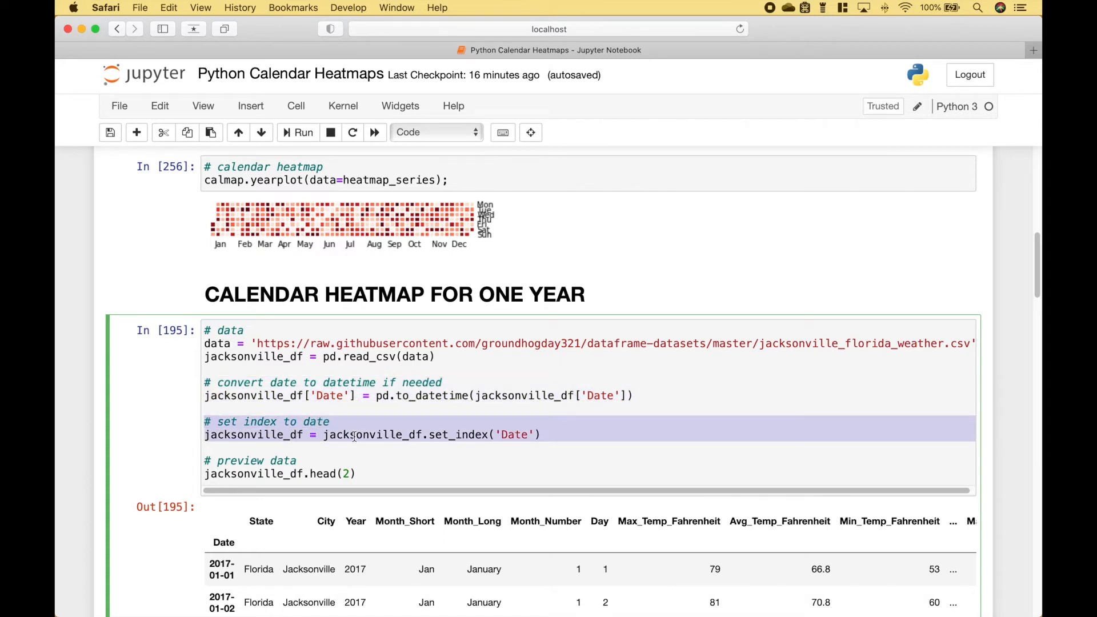
pyautogui.scroll(-3)
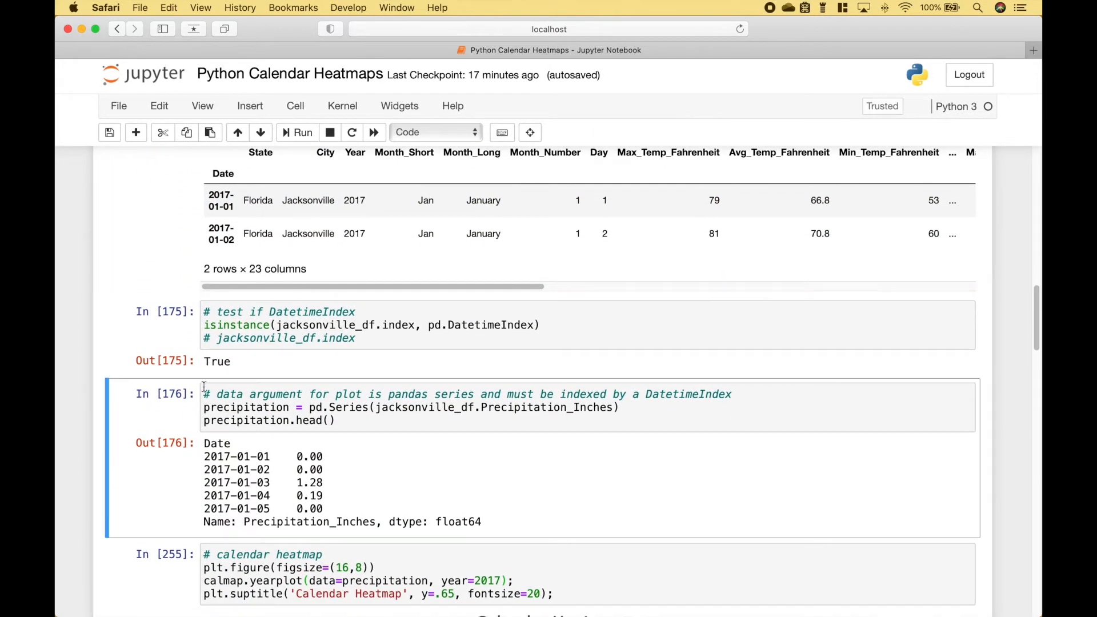
pyautogui.click(280, 406)
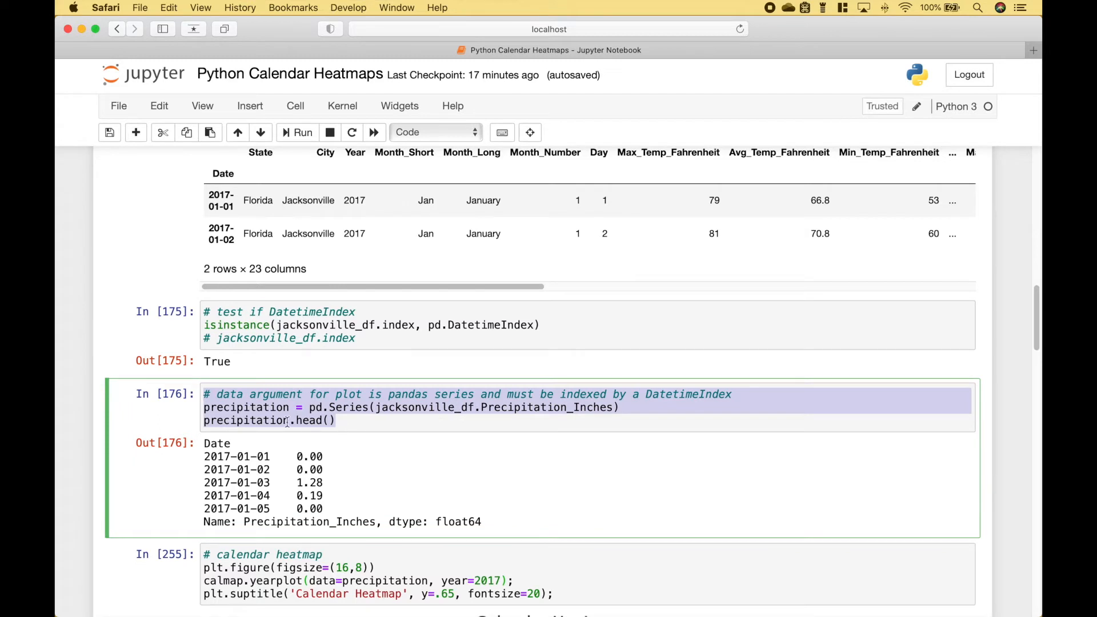
pyautogui.moveTo(535, 423)
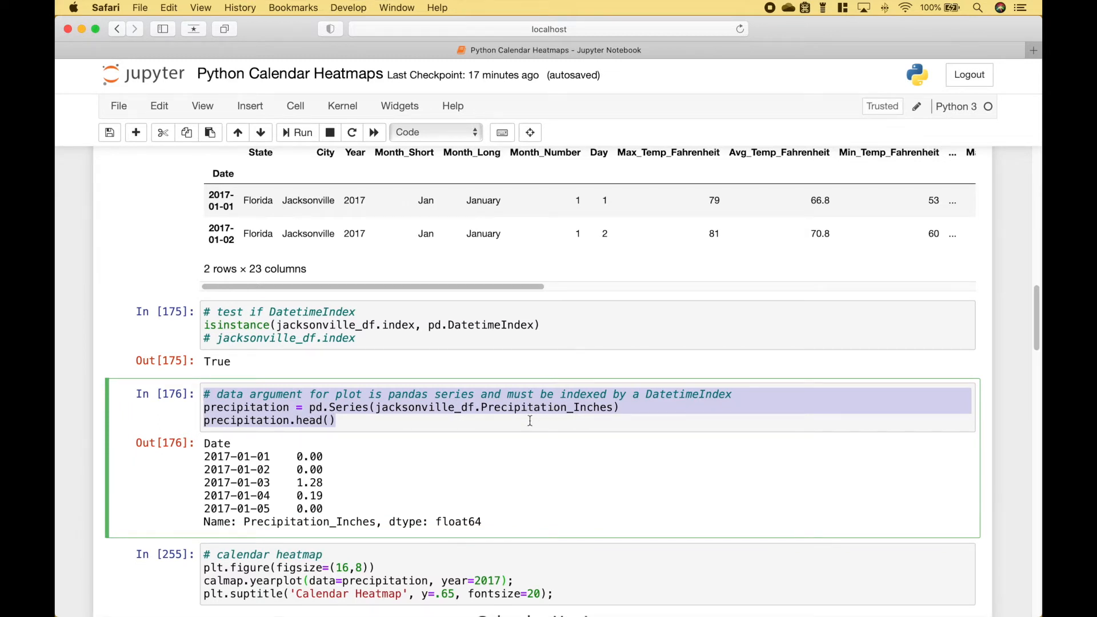
pyautogui.moveTo(272, 501)
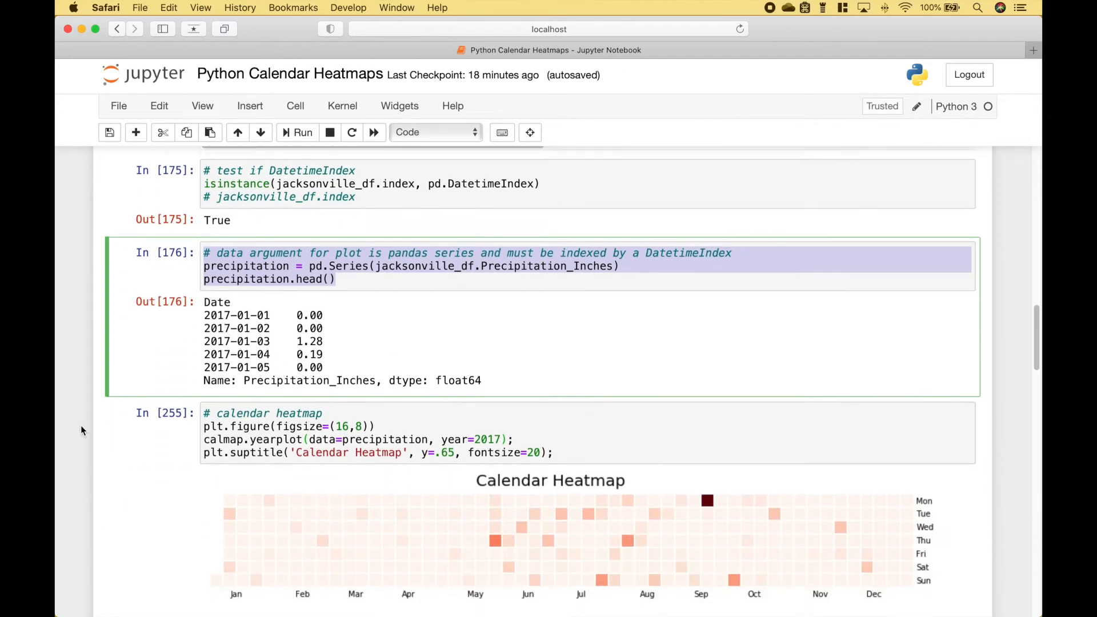
# Step: Highlight the precipitation variable in the heatmap call and locate its definition
pyautogui.scroll(-3)
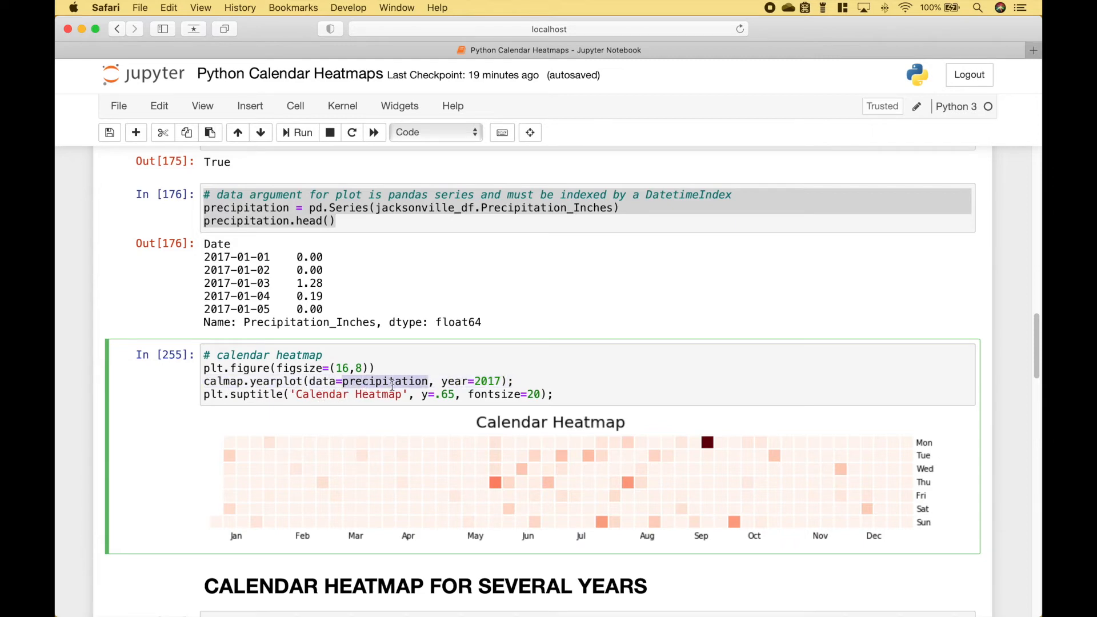
pyautogui.doubleClick(245, 208)
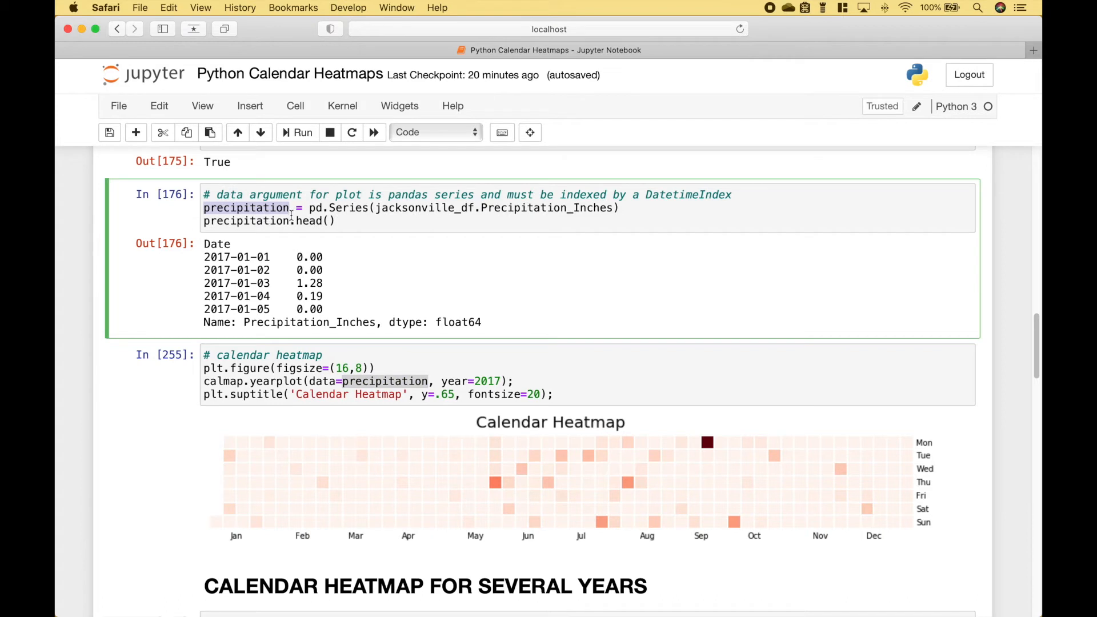
pyautogui.click(454, 382)
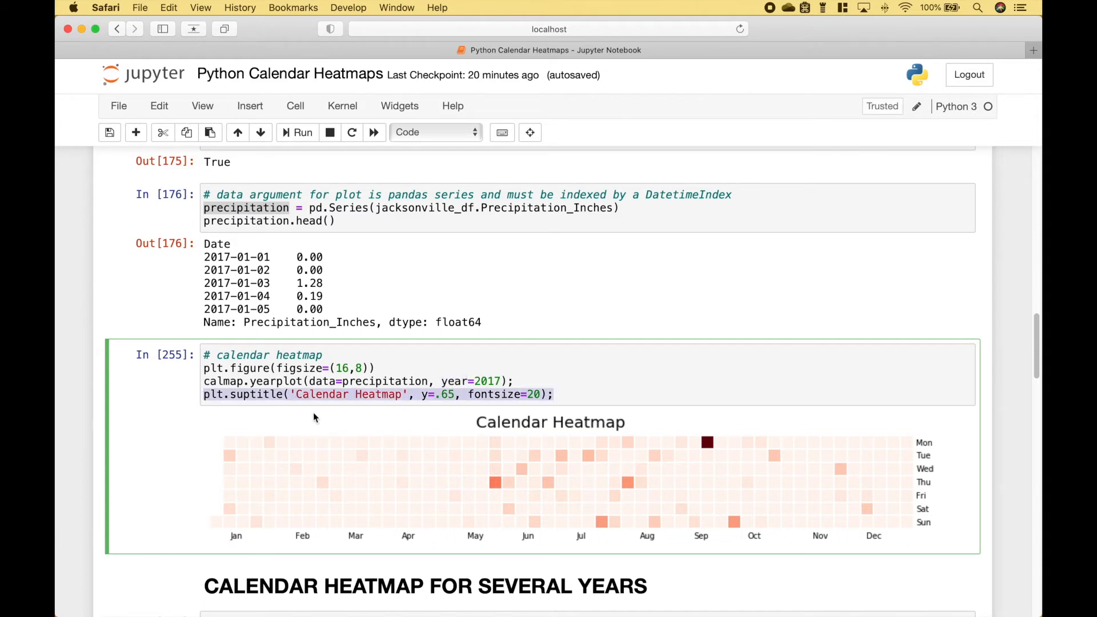
# Step: Re-run the 2017 Jacksonville precipitation heatmap cell, now numbered 257
pyautogui.scroll(-3)
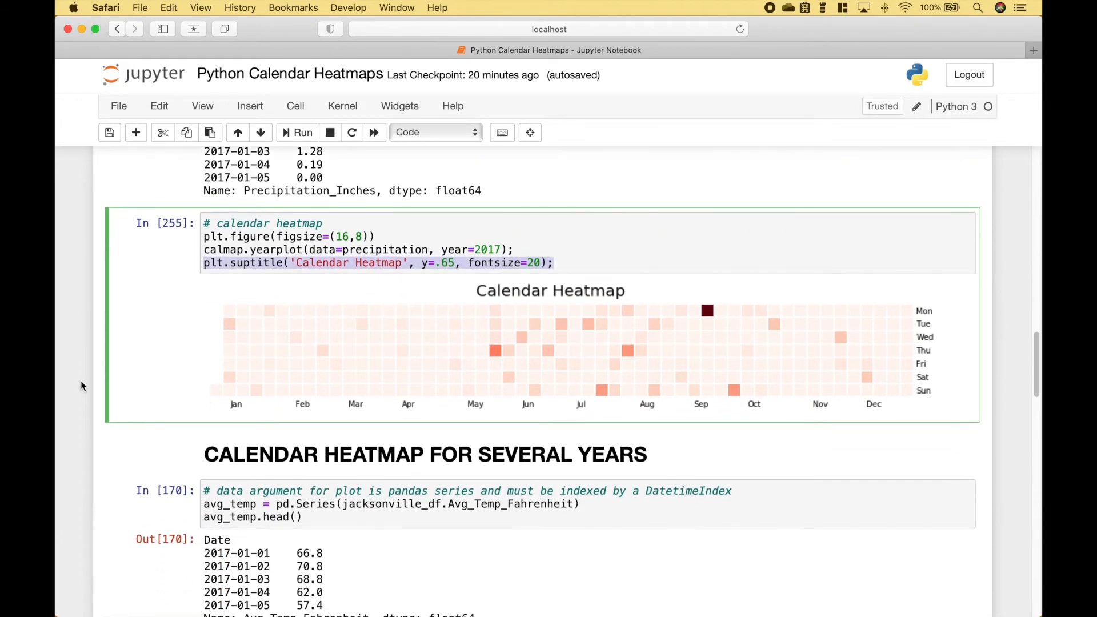
pyautogui.click(302, 133)
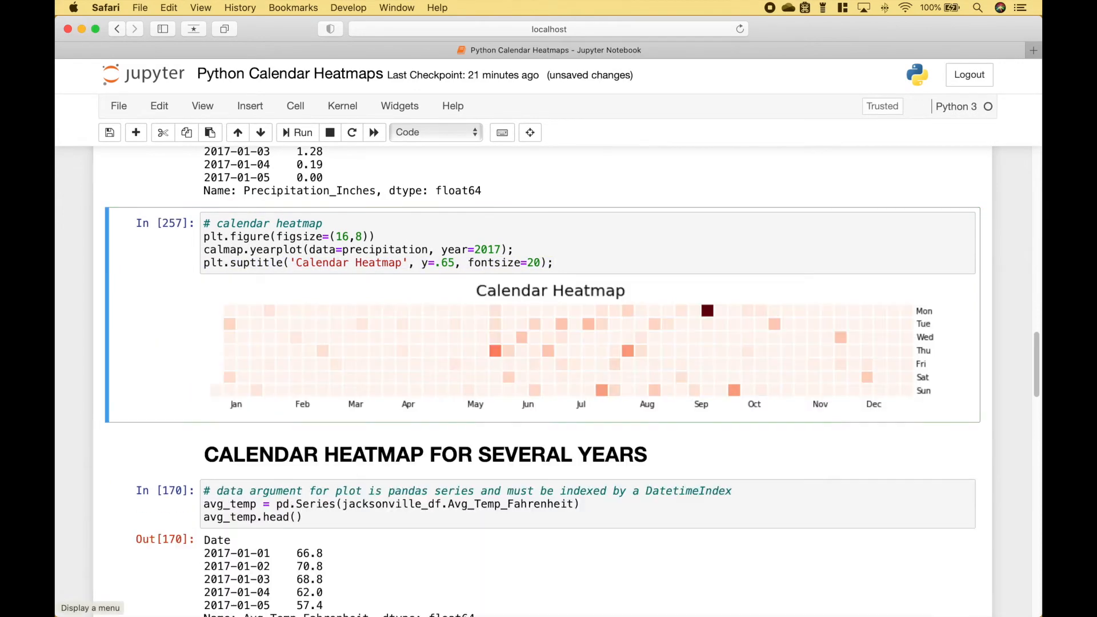
pyautogui.moveTo(499, 375)
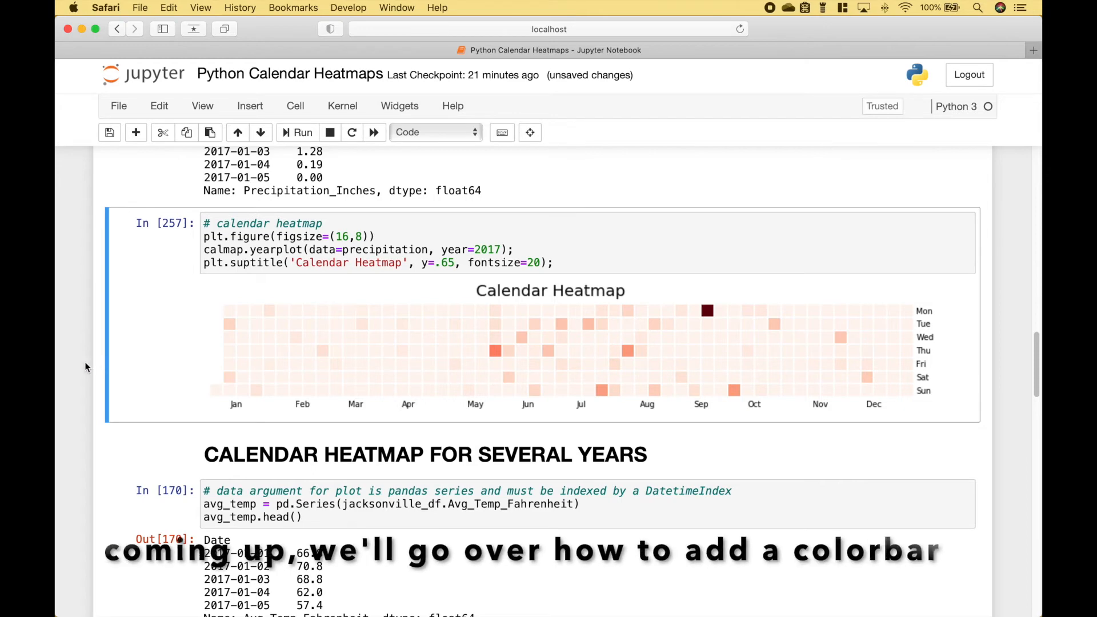
pyautogui.scroll(-3)
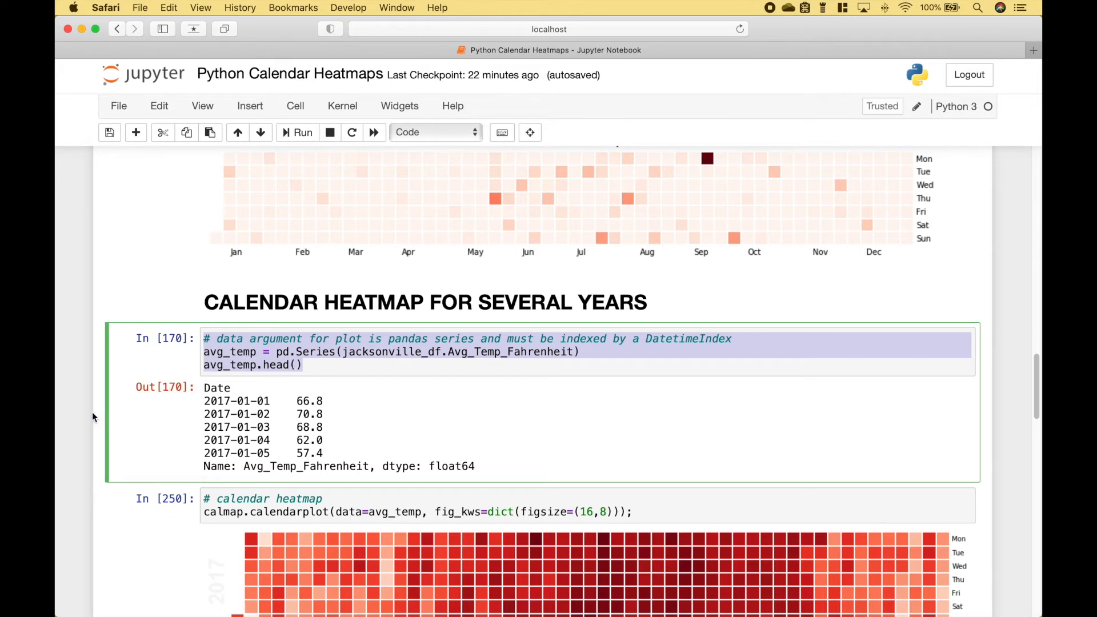
# Step: Highlight calmap and the calendarplot data argument, then re-run the 2017–2019 average-temperature heatmap as cell 258
pyautogui.scroll(-3)
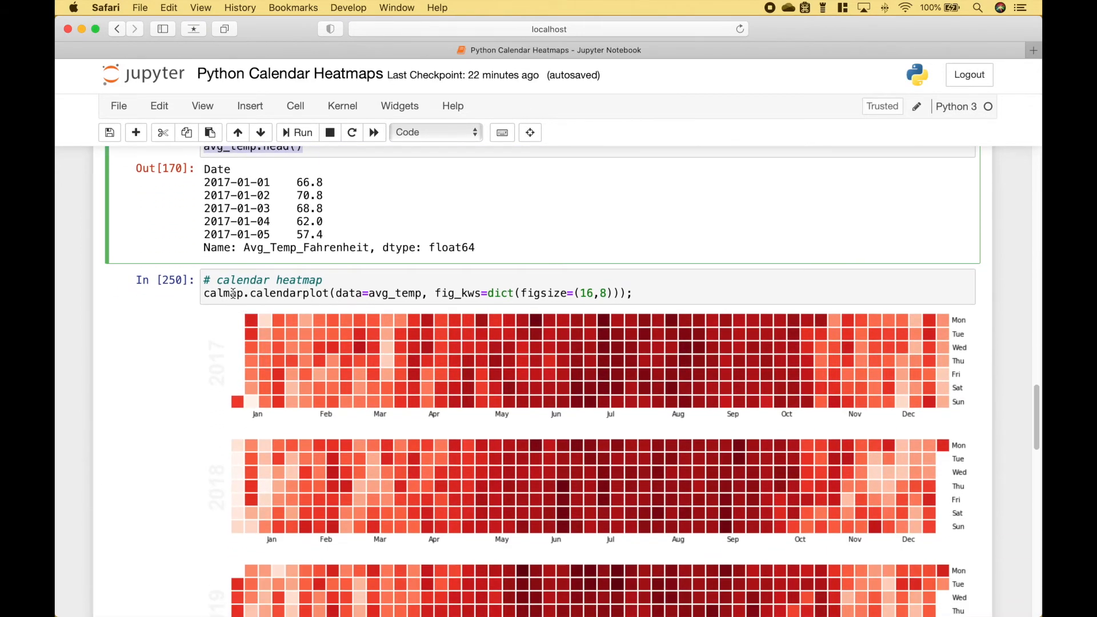
pyautogui.doubleClick(224, 294)
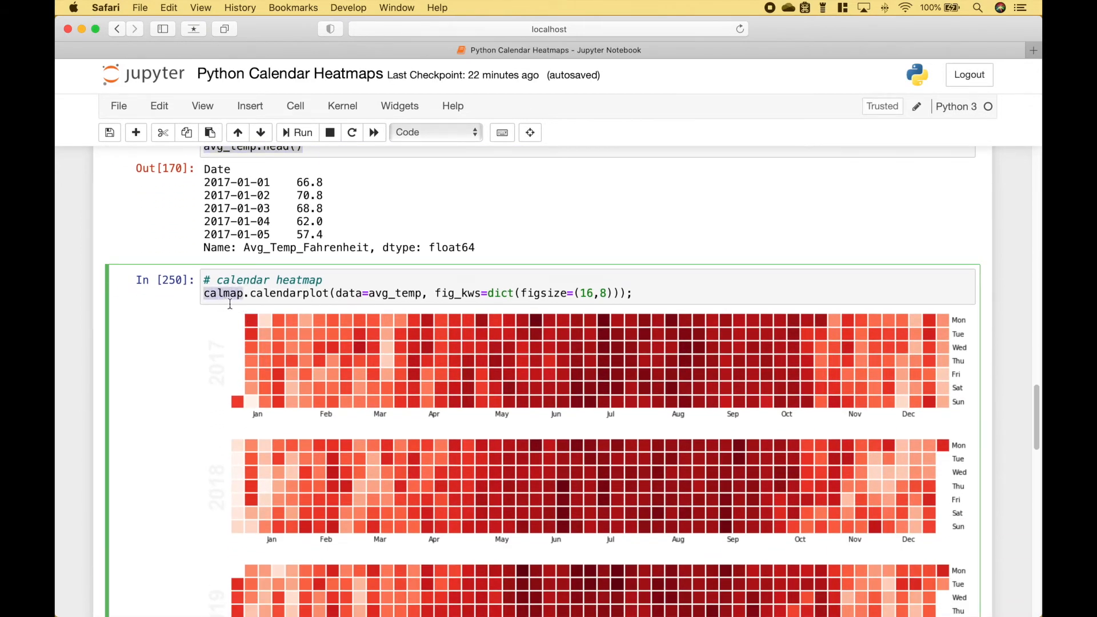
pyautogui.doubleClick(289, 294)
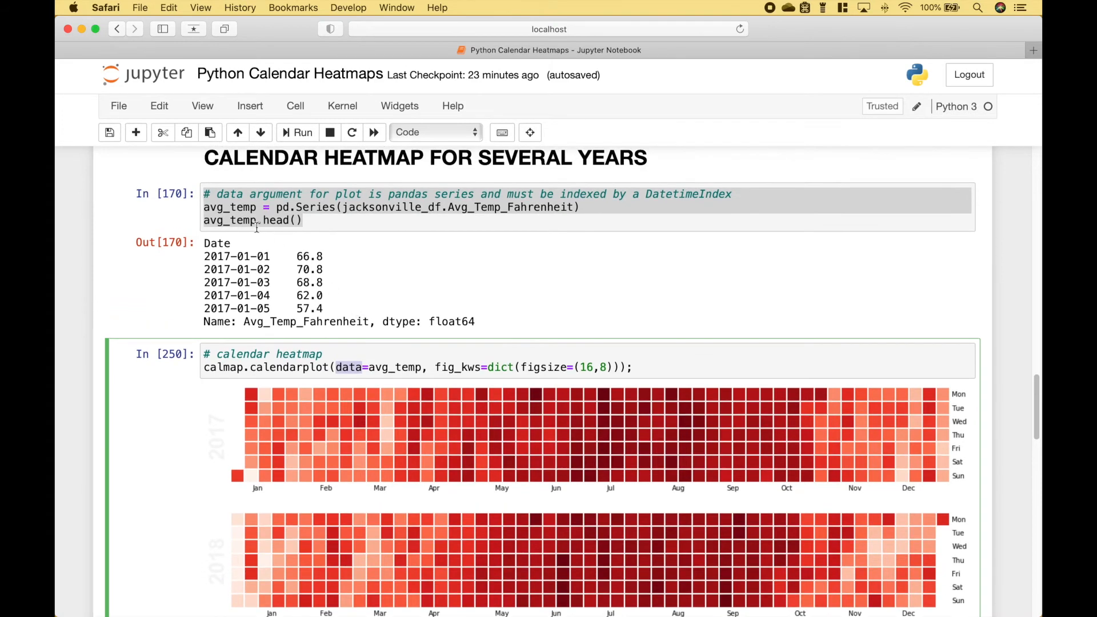
pyautogui.doubleClick(229, 206)
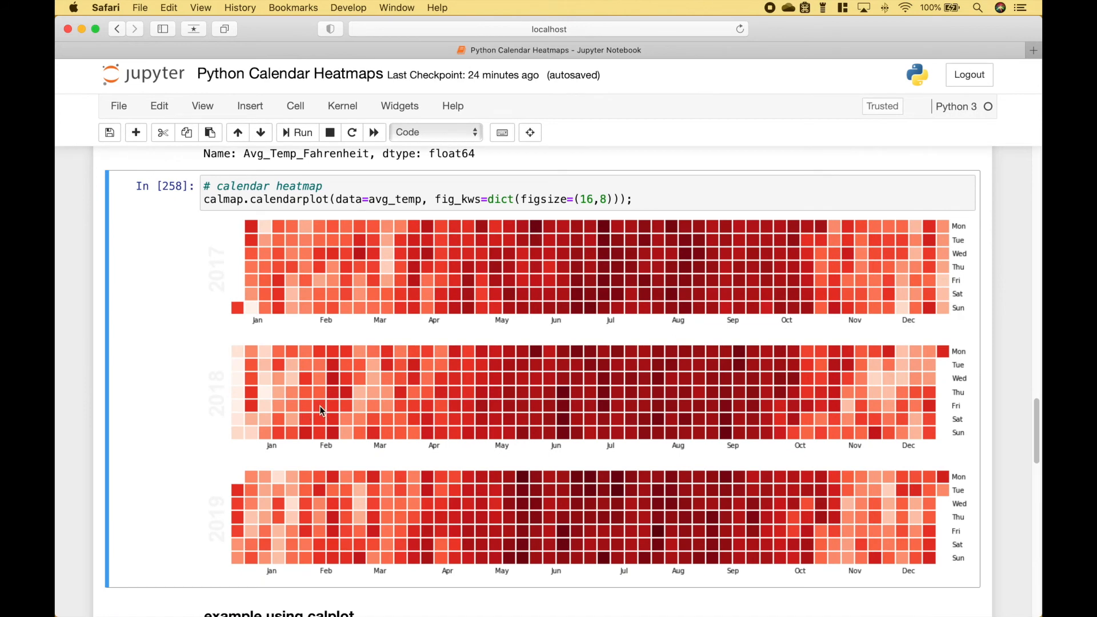
pyautogui.moveTo(223, 263)
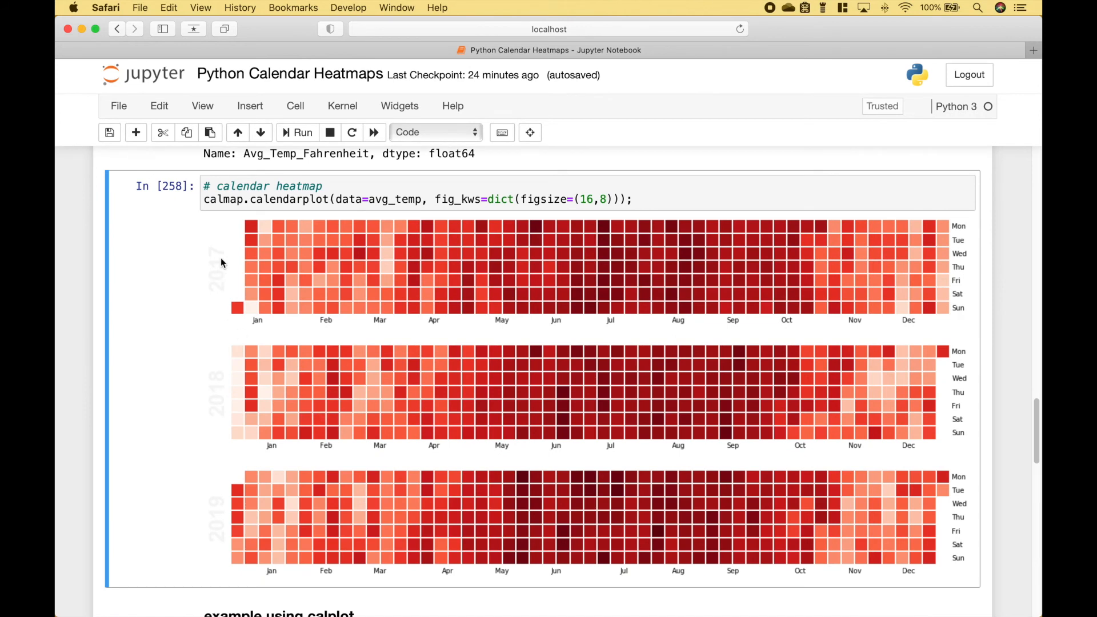
pyautogui.moveTo(231, 537)
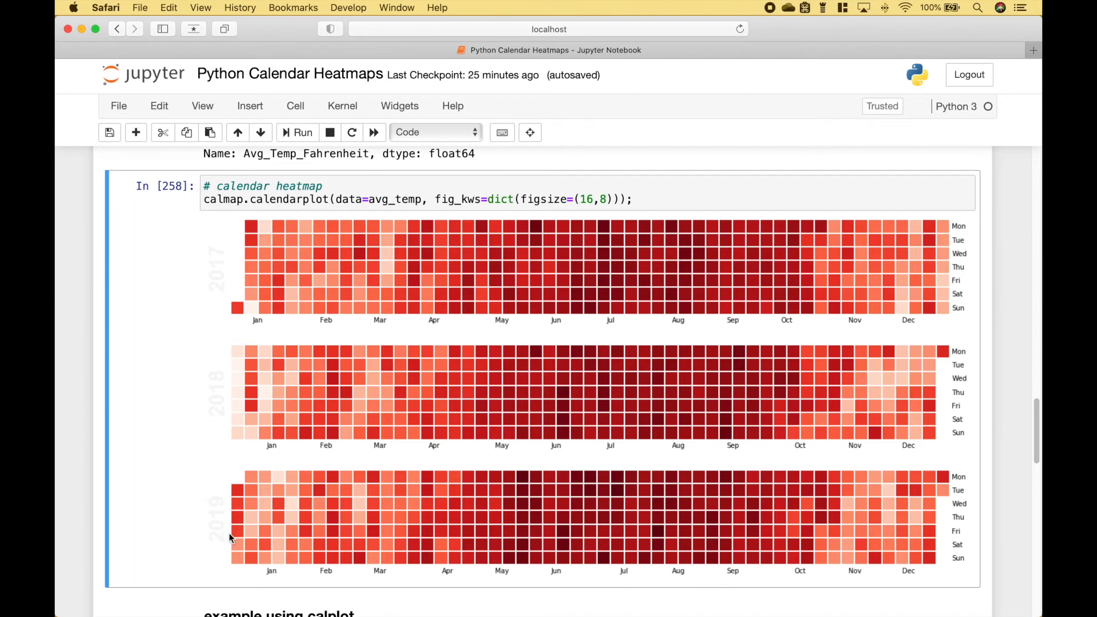
pyautogui.scroll(-3)
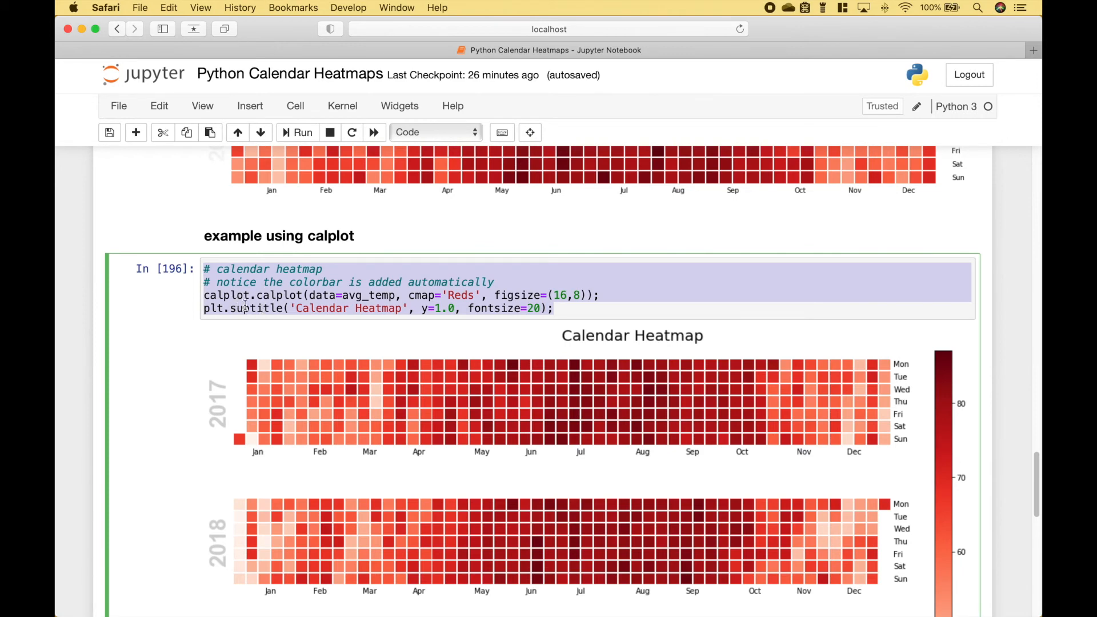
pyautogui.moveTo(898, 379)
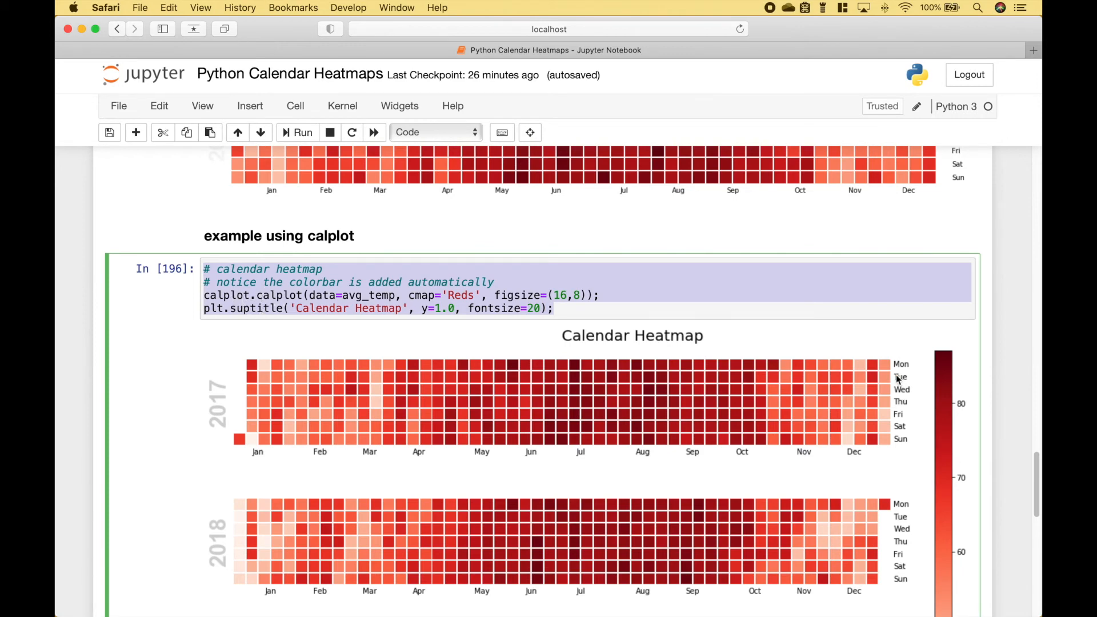
pyautogui.moveTo(971, 488)
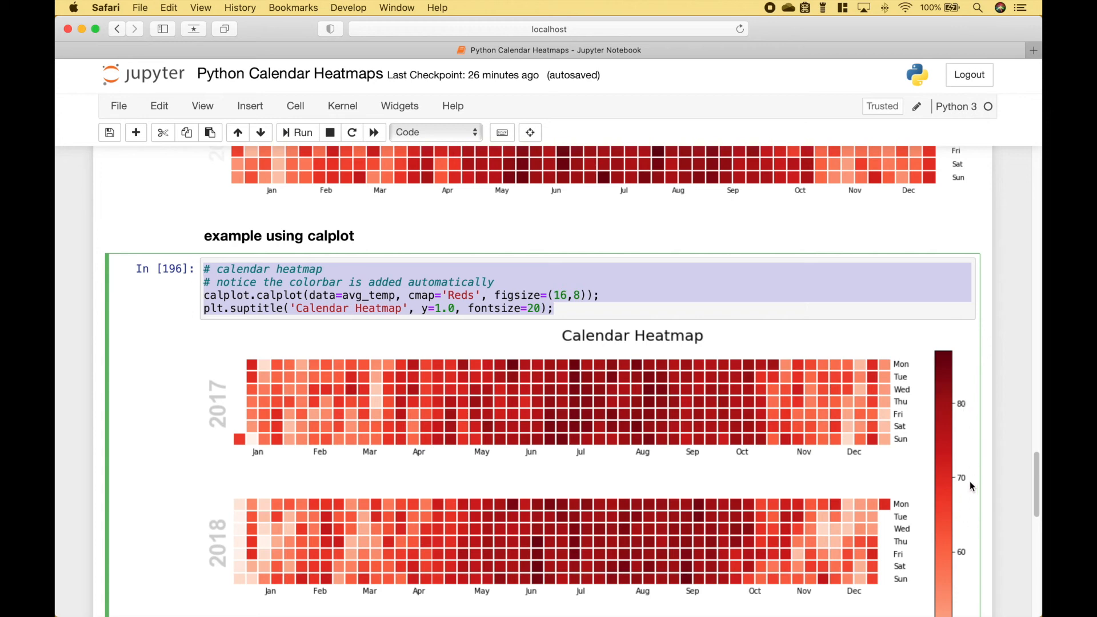
pyautogui.moveTo(946, 434)
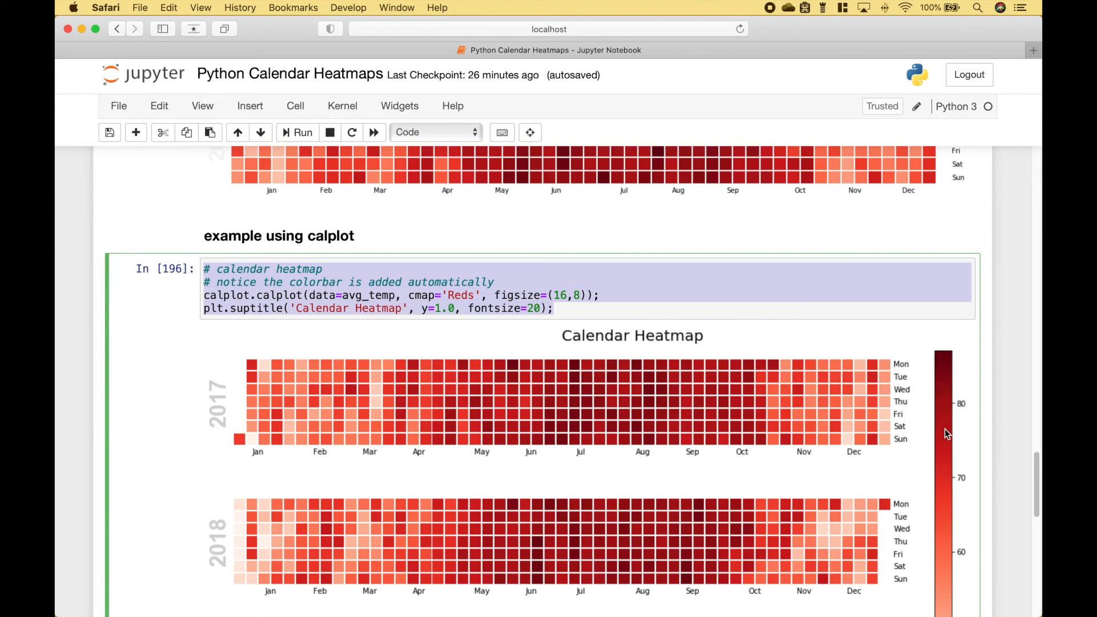
# Step: Re-run the San Francisco coolwarm calplot heatmap as cell 259, showing 2010 temperatures with a colorbar
pyautogui.scroll(-3)
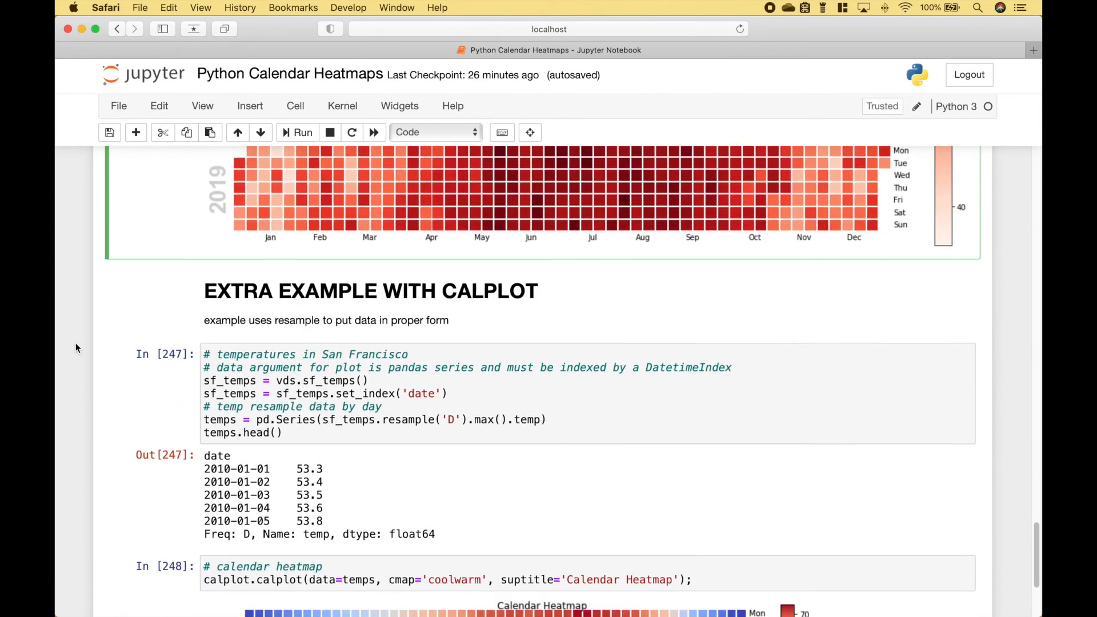
pyautogui.scroll(-3)
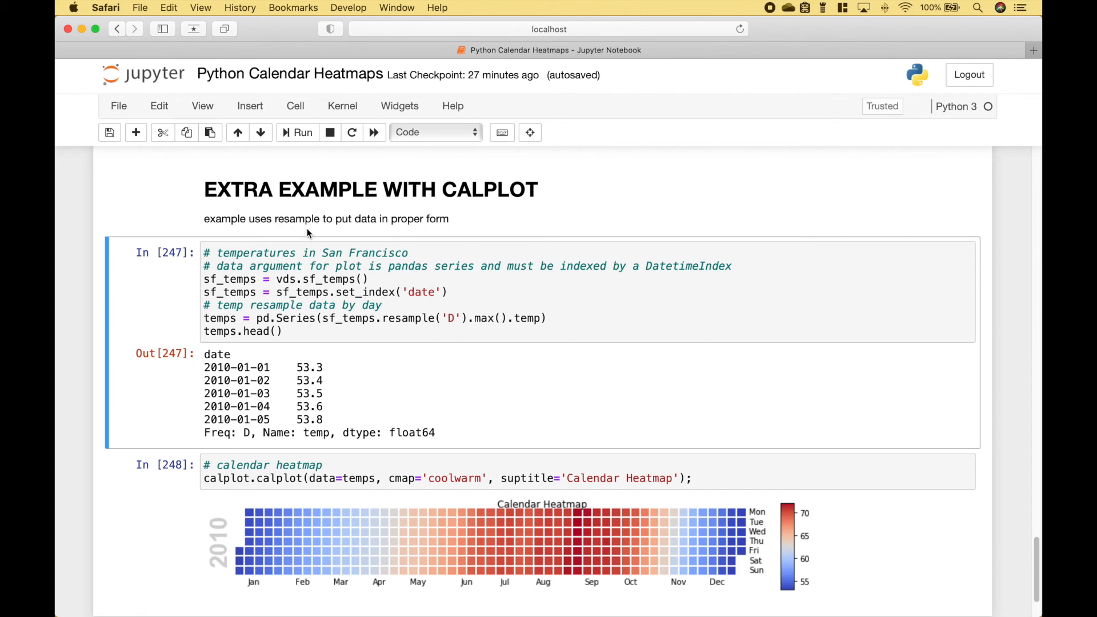
pyautogui.moveTo(446, 236)
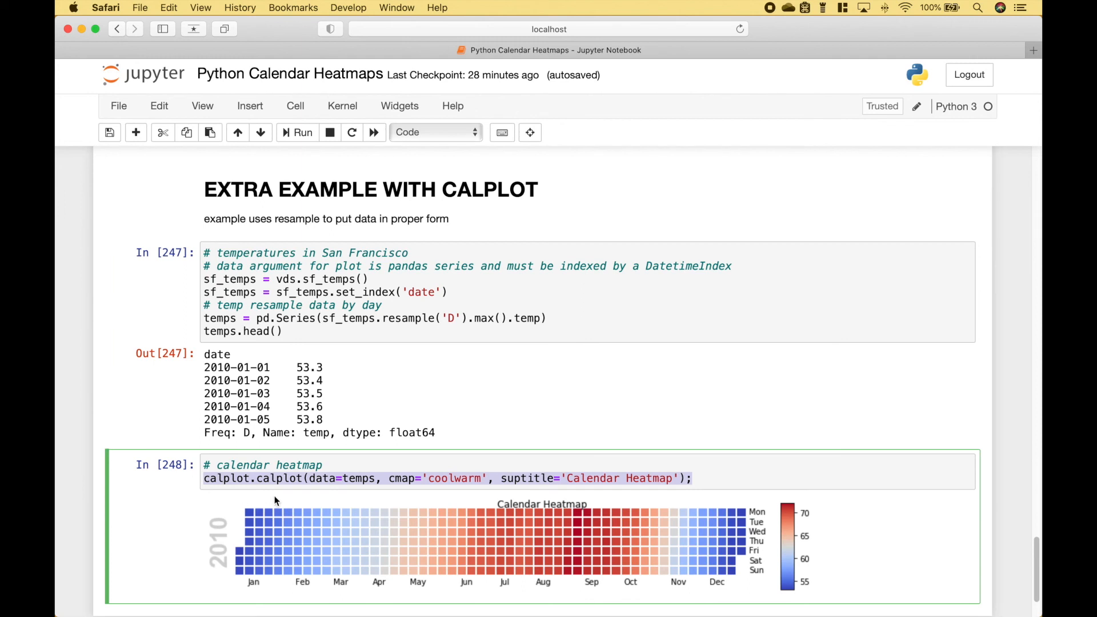
pyautogui.doubleClick(322, 478)
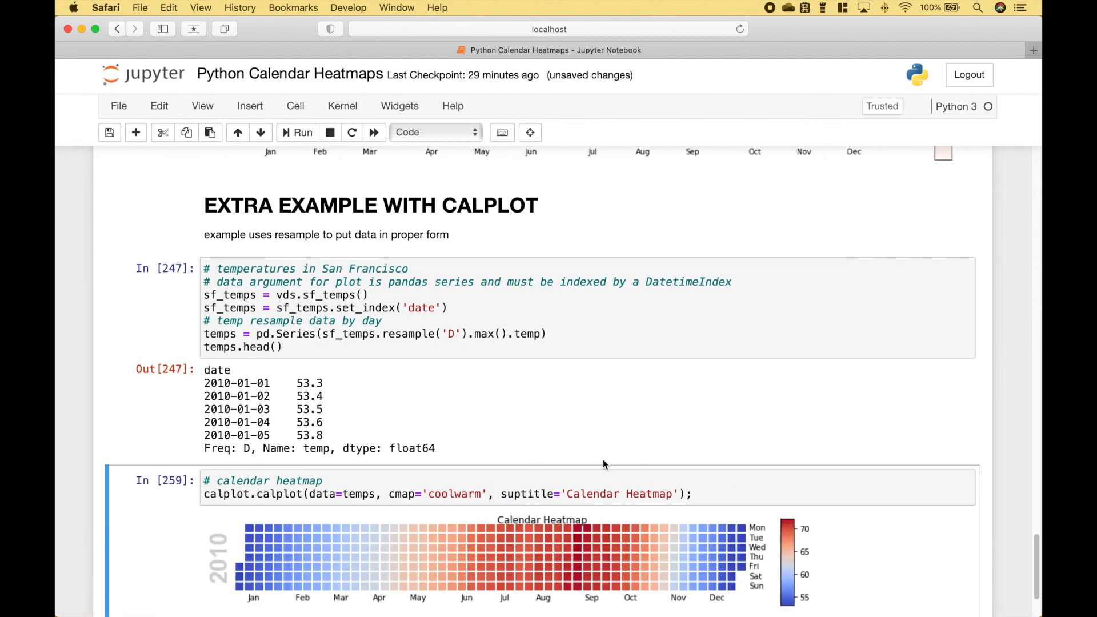
pyautogui.scroll(-3)
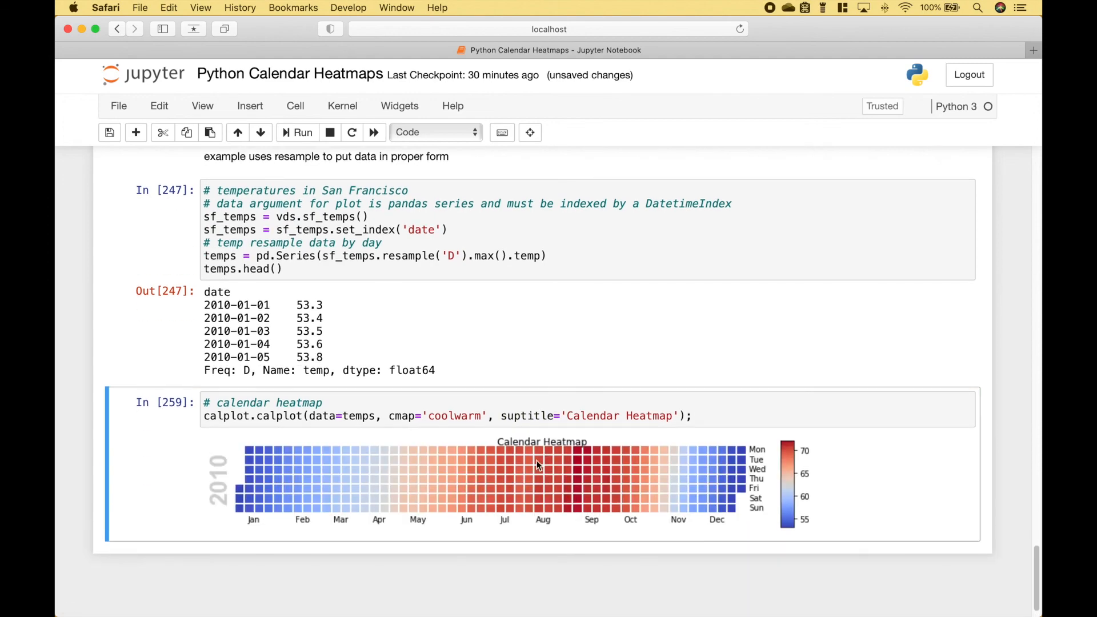